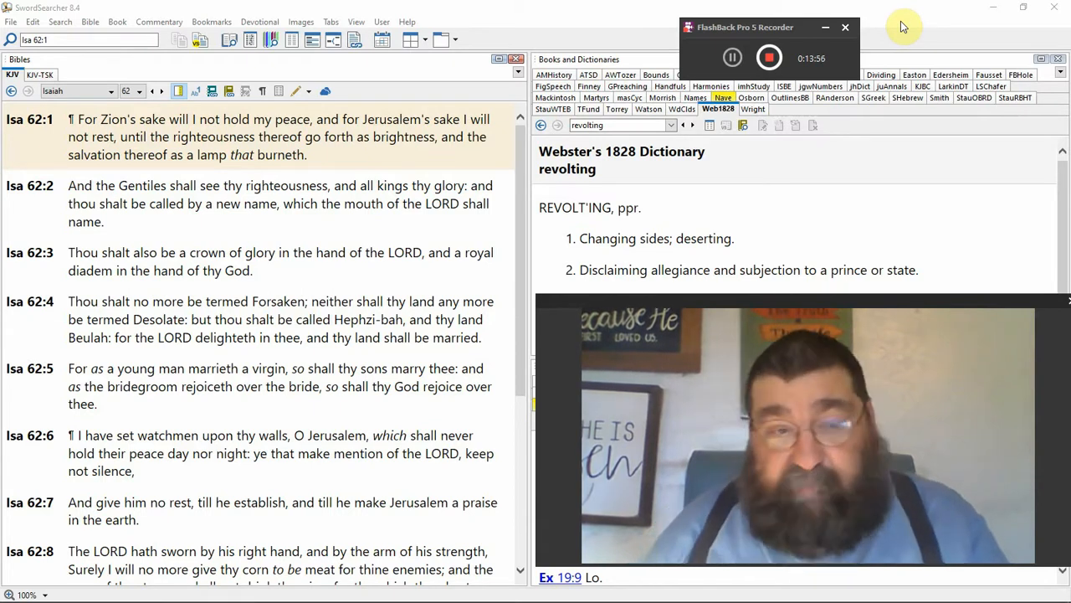
scroll(down, 3)
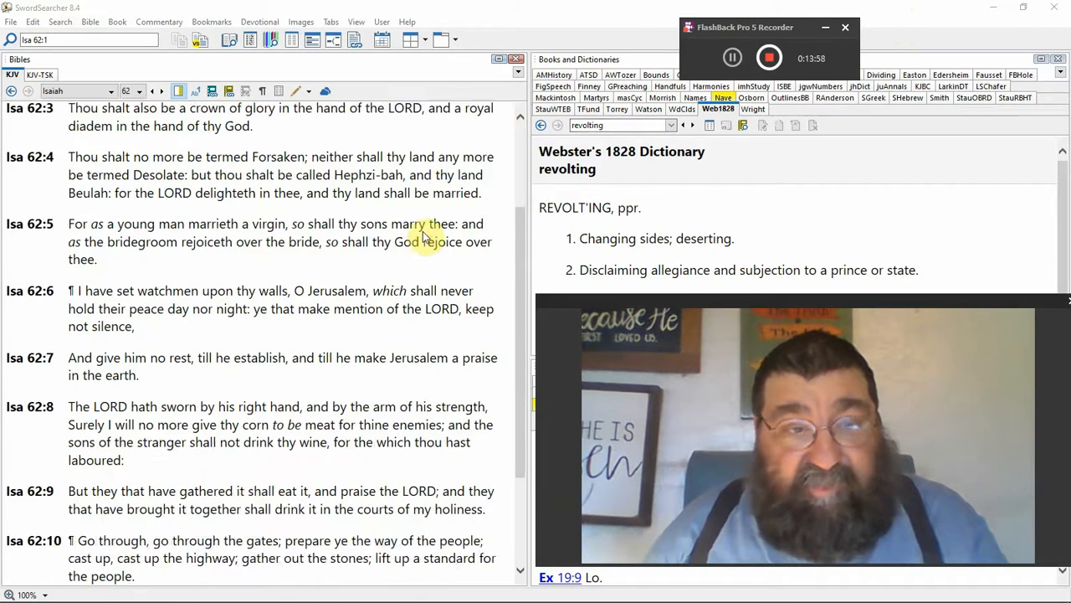
scroll(down, 3)
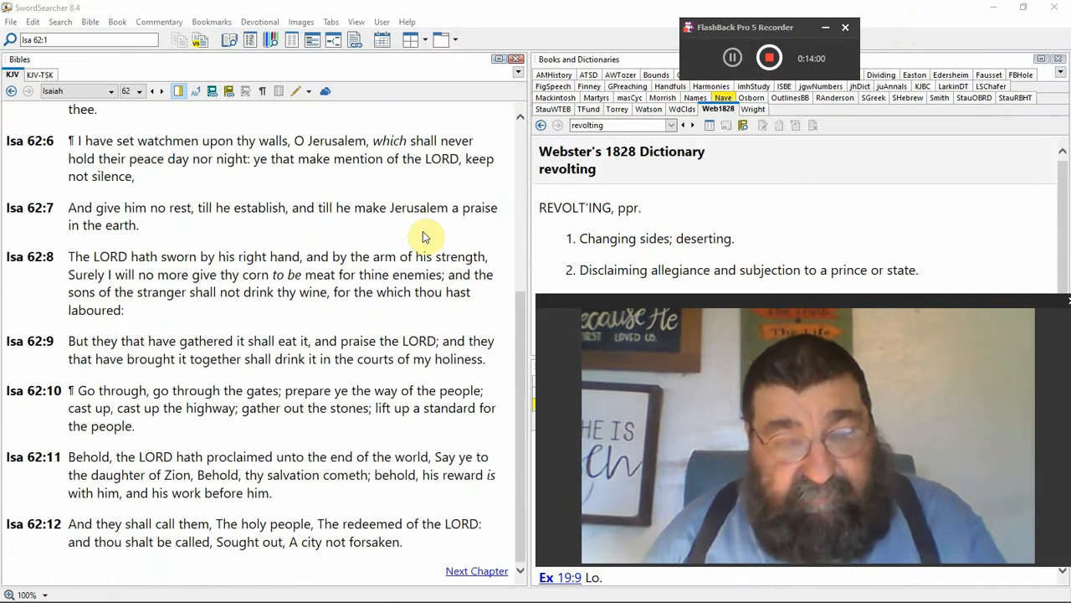